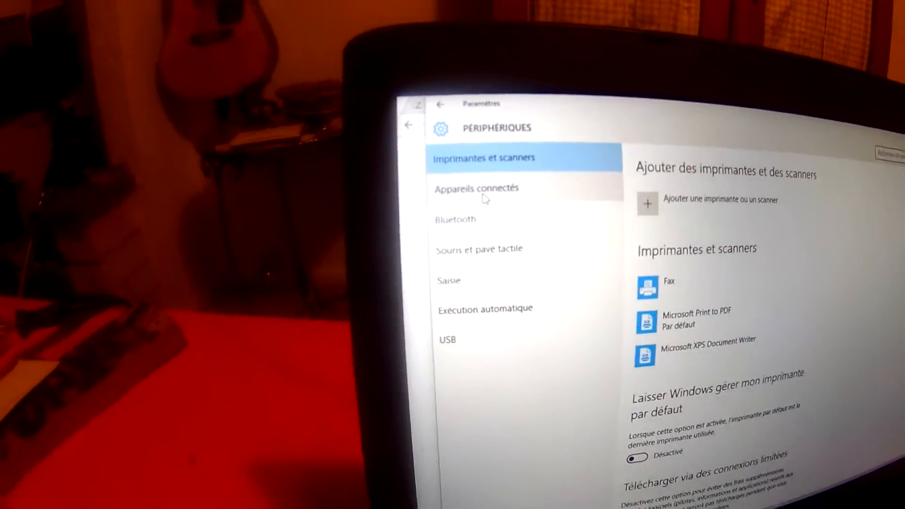
Go to 'Appareils connectés' and launch Device Manager from its link.
click(477, 188)
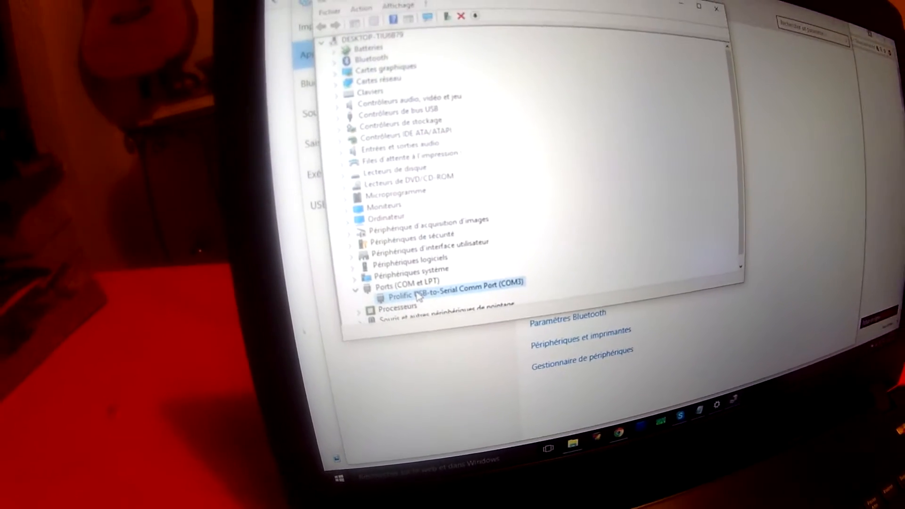
Open Propriétés of the Prolific USB-to-Serial Comm Port (COM3) via its context menu.
right_click(416, 296)
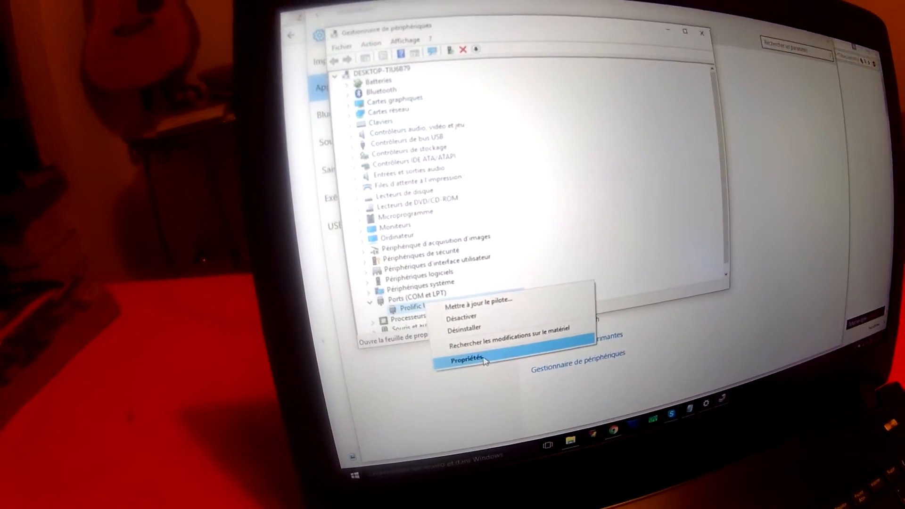
click(466, 358)
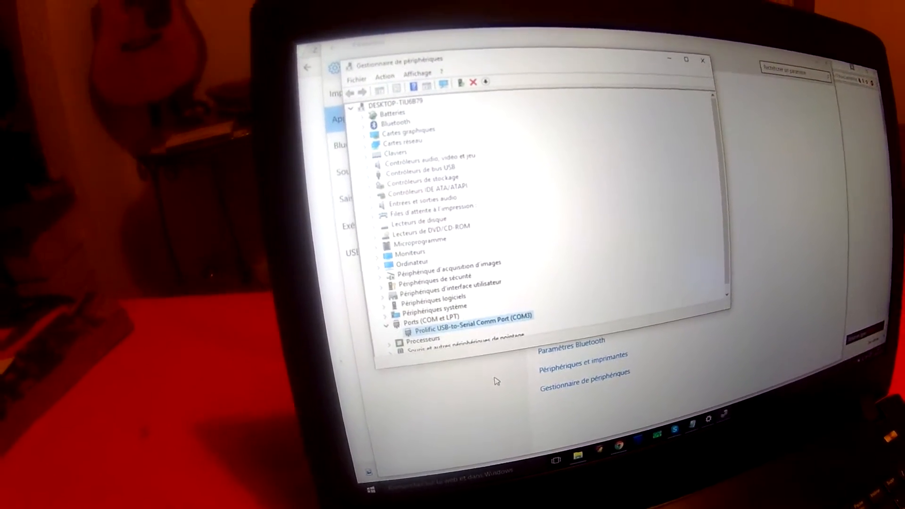